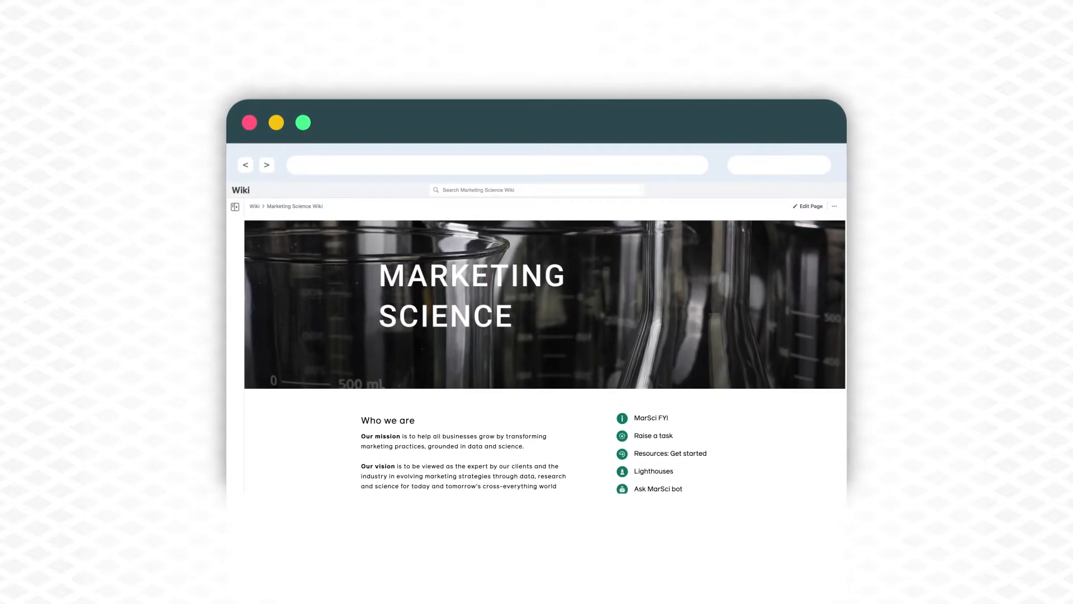
# Step: Scroll the Robyn homepage down to the Advanced, Controllable and Scalable, and Actionable columns
pyautogui.scroll(-3)
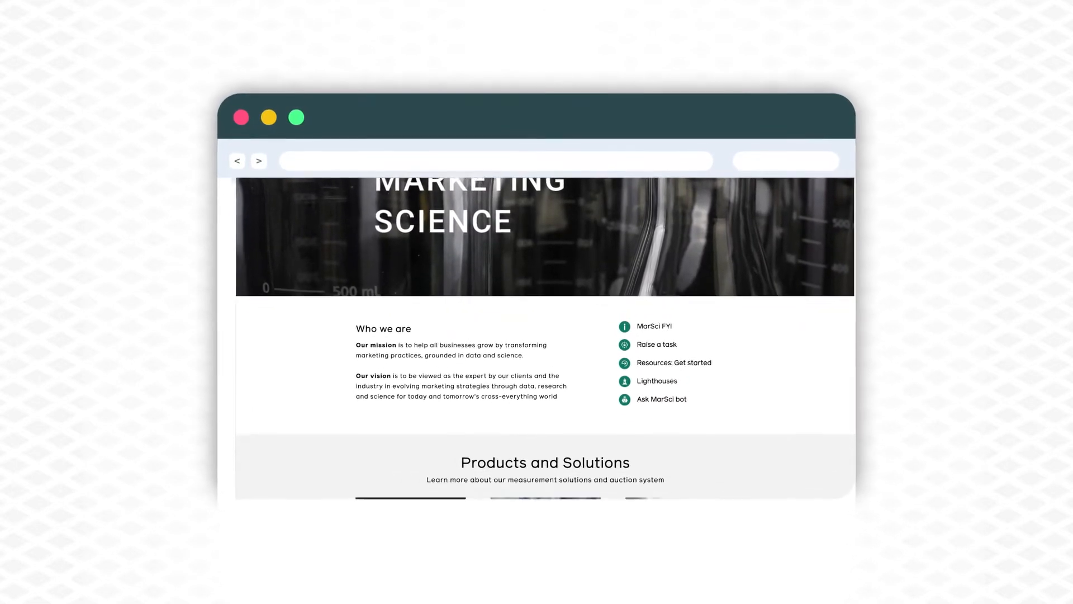
pyautogui.scroll(-3)
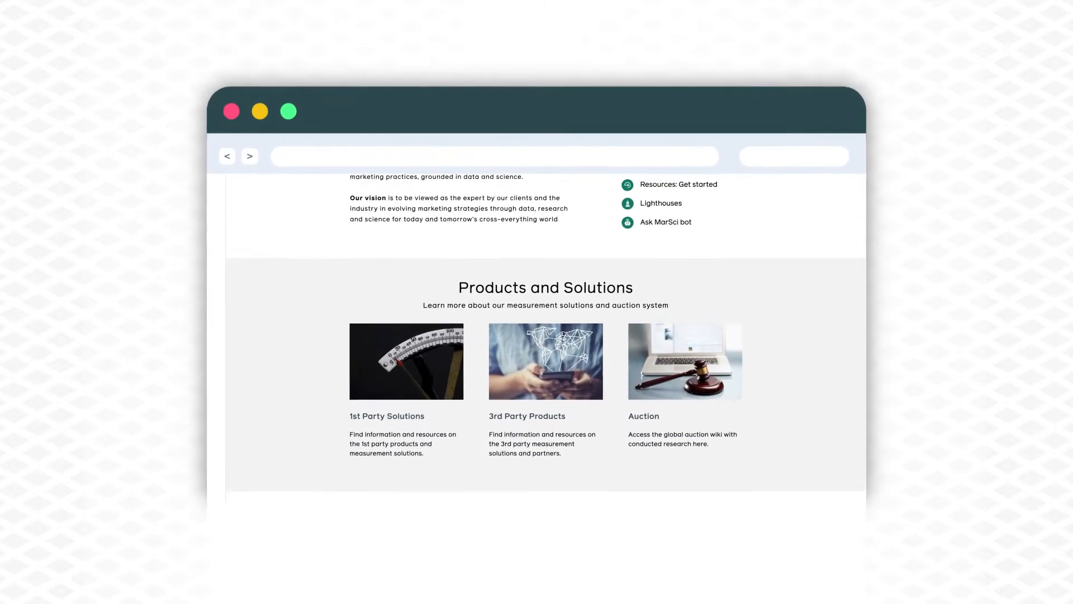
pyautogui.scroll(-3)
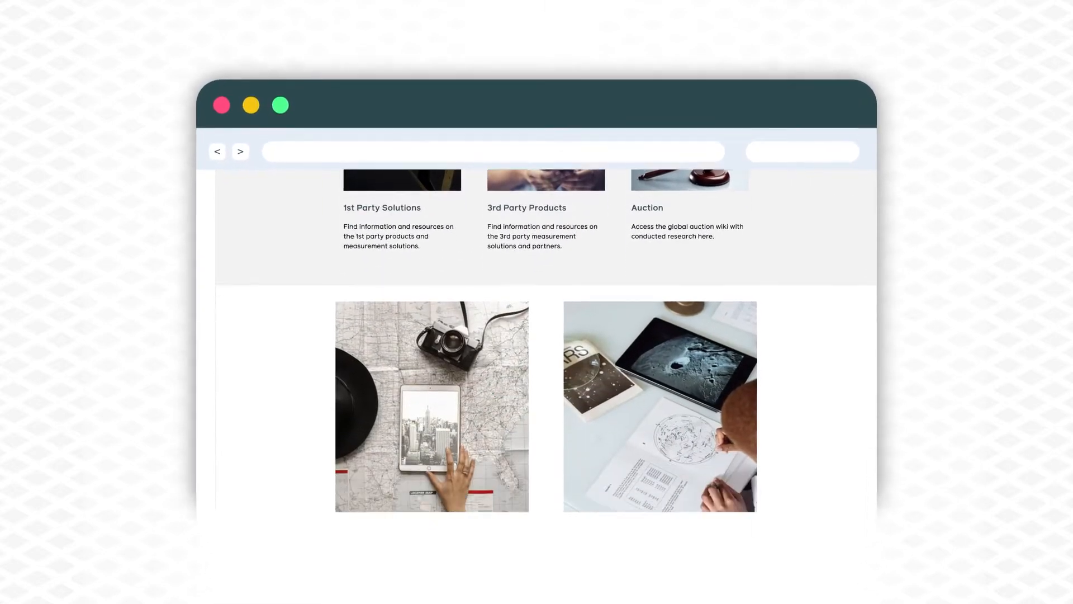
pyautogui.scroll(-3)
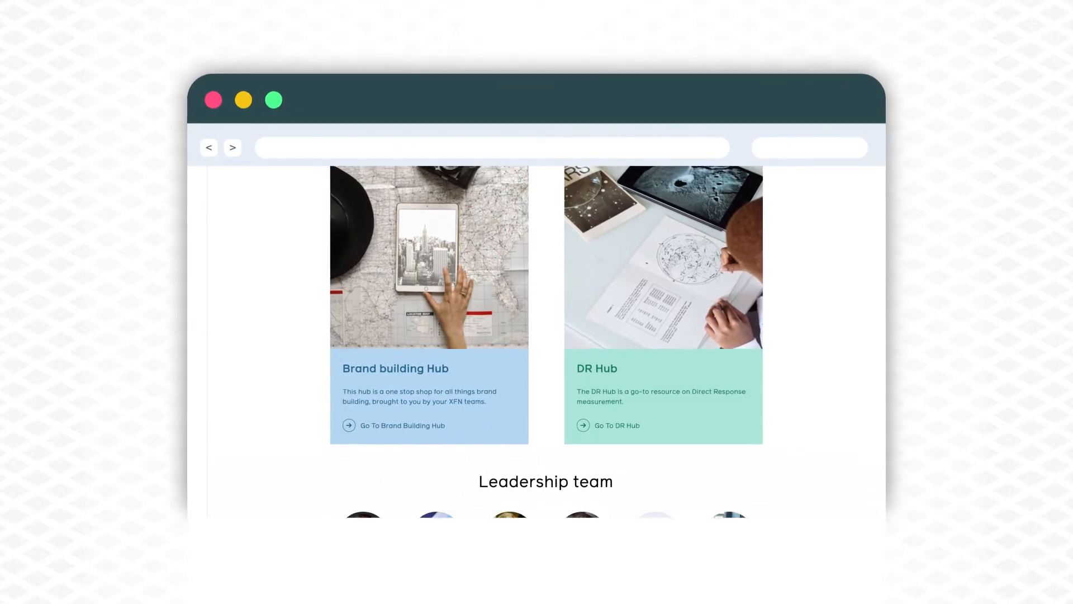
pyautogui.scroll(-3)
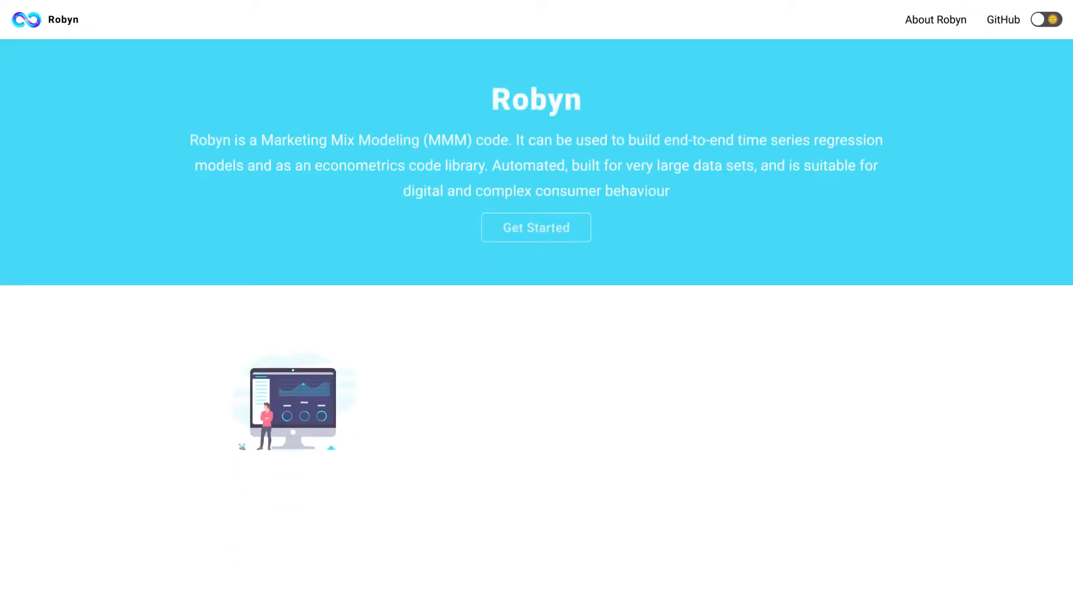
pyautogui.scroll(-3)
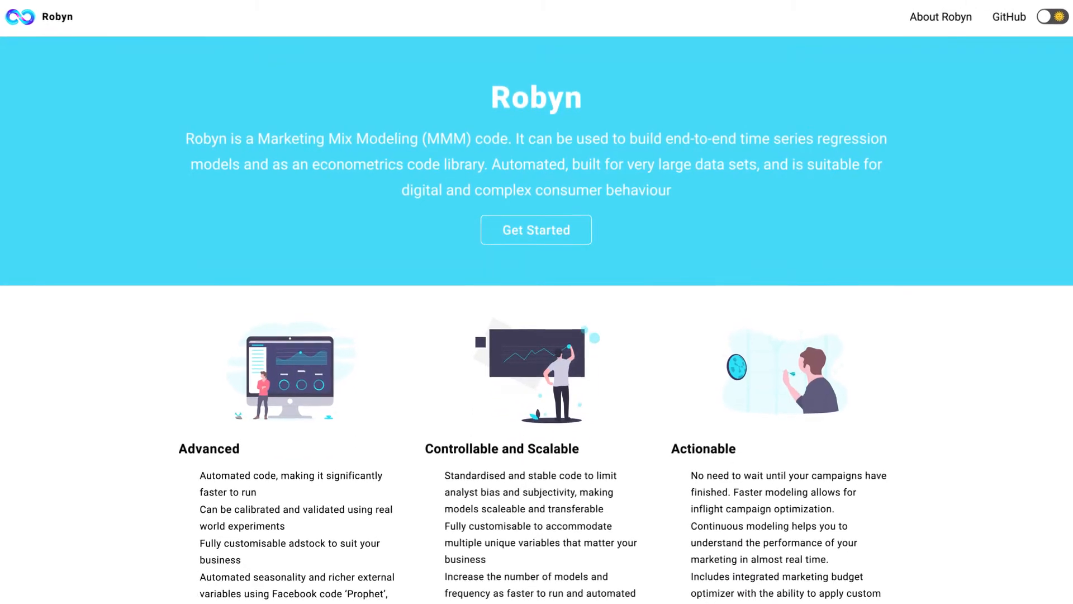
pyautogui.scroll(-3)
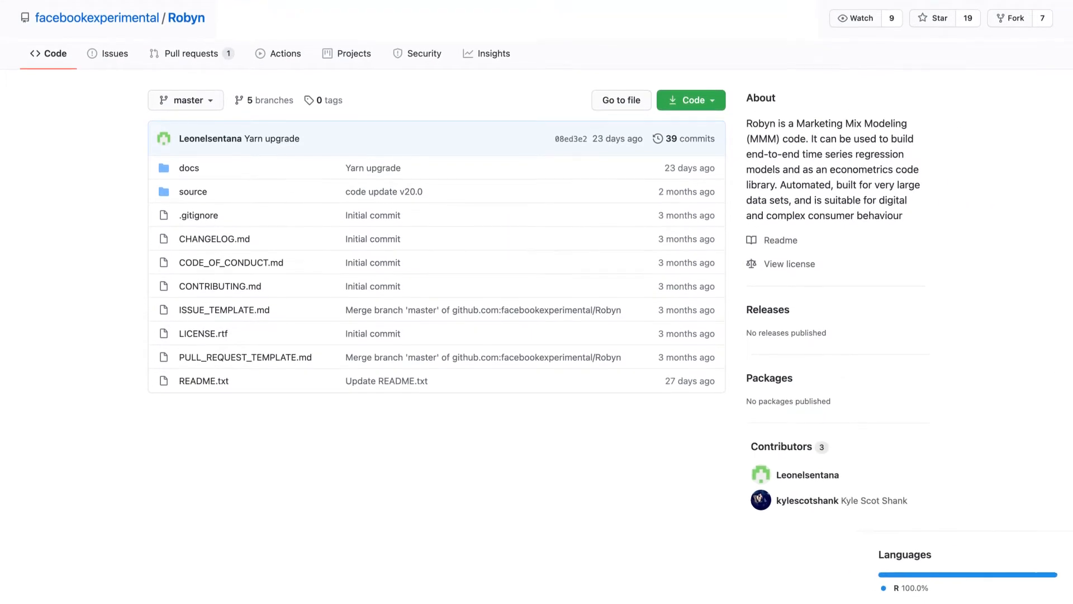
# Step: Scroll the facebookexperimental/Robyn repo page down through the README.txt setup instructions
pyautogui.scroll(-3)
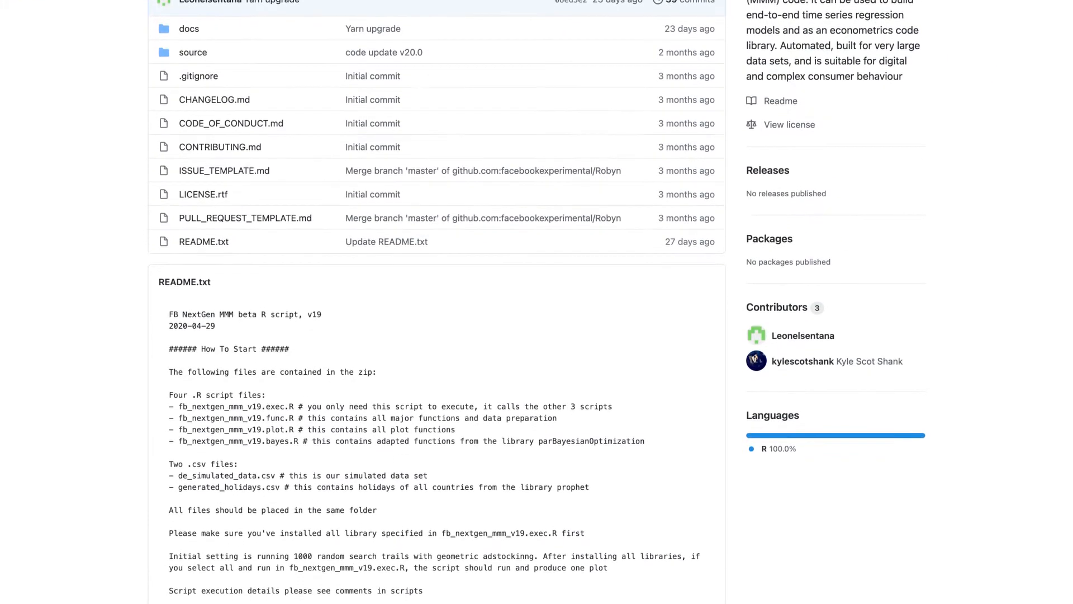
pyautogui.scroll(-3)
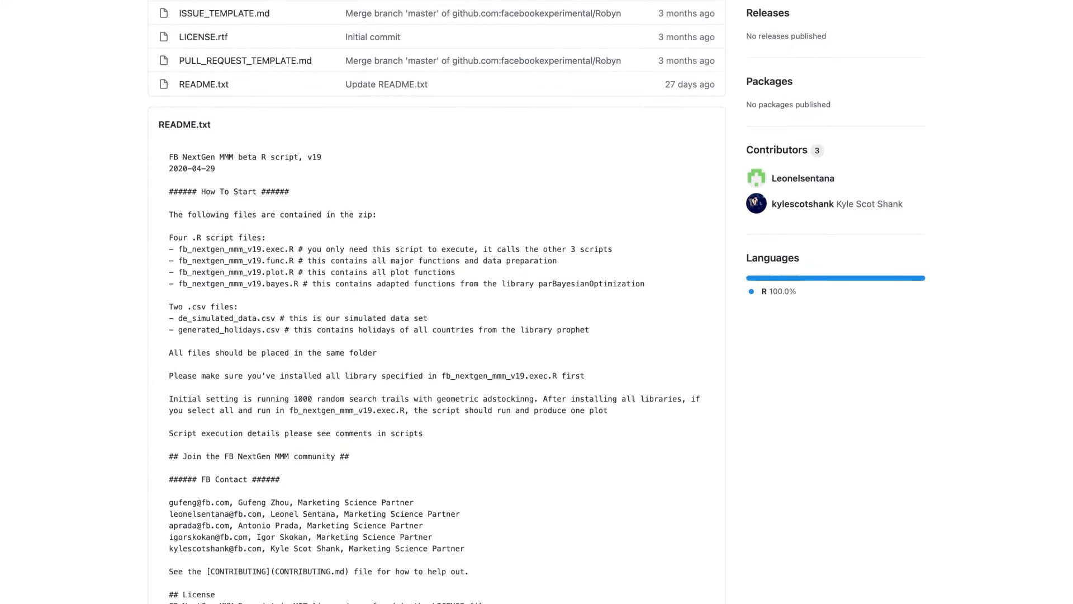
pyautogui.scroll(-3)
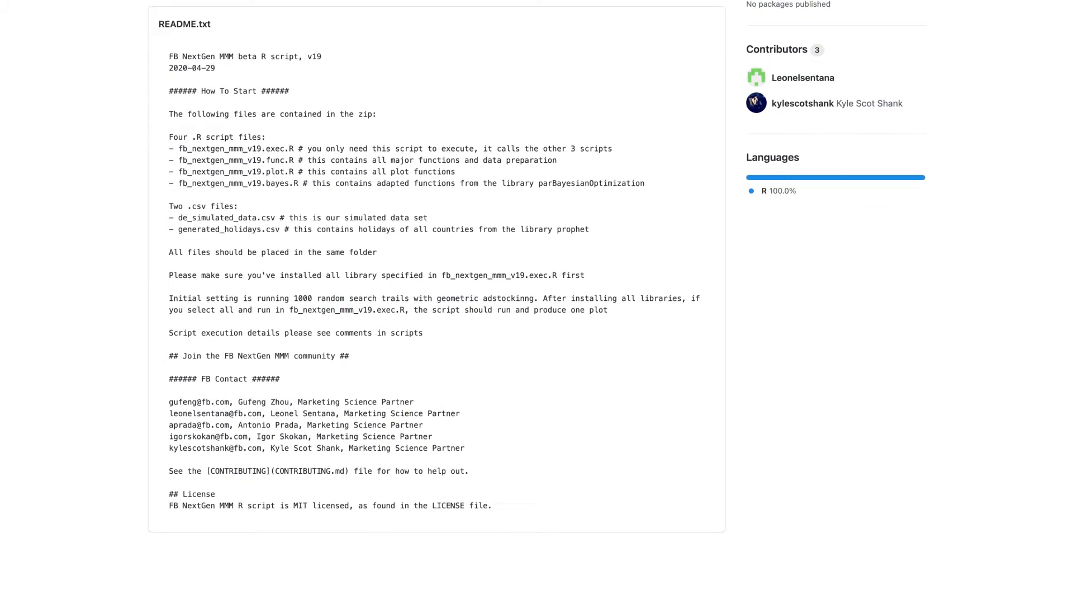
pyautogui.scroll(-3)
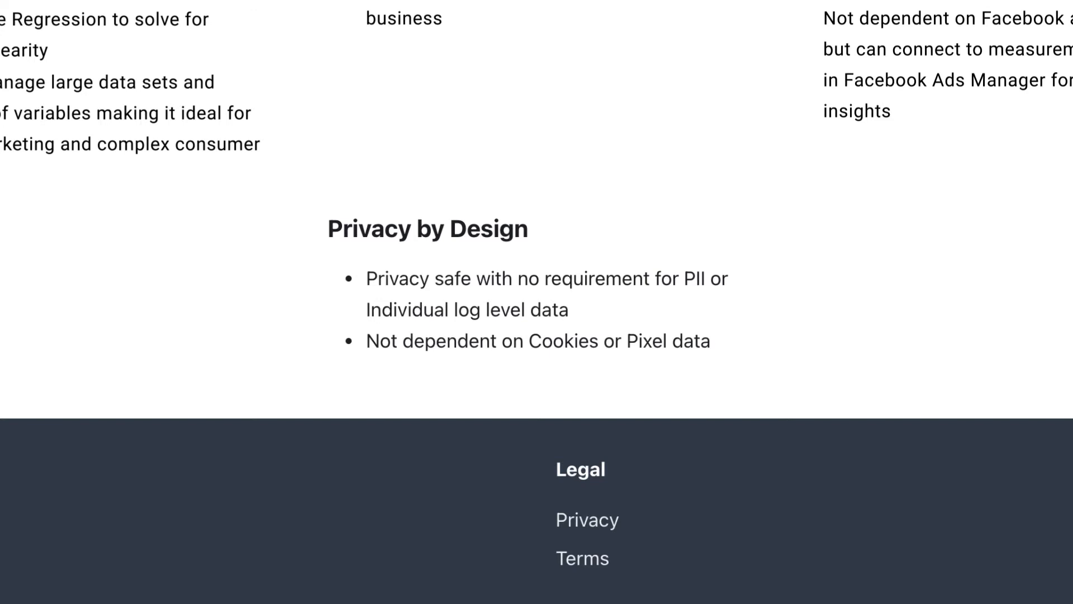
# Step: Scroll back up the homepage and enter the how-to docs via Get Started
pyautogui.scroll(3)
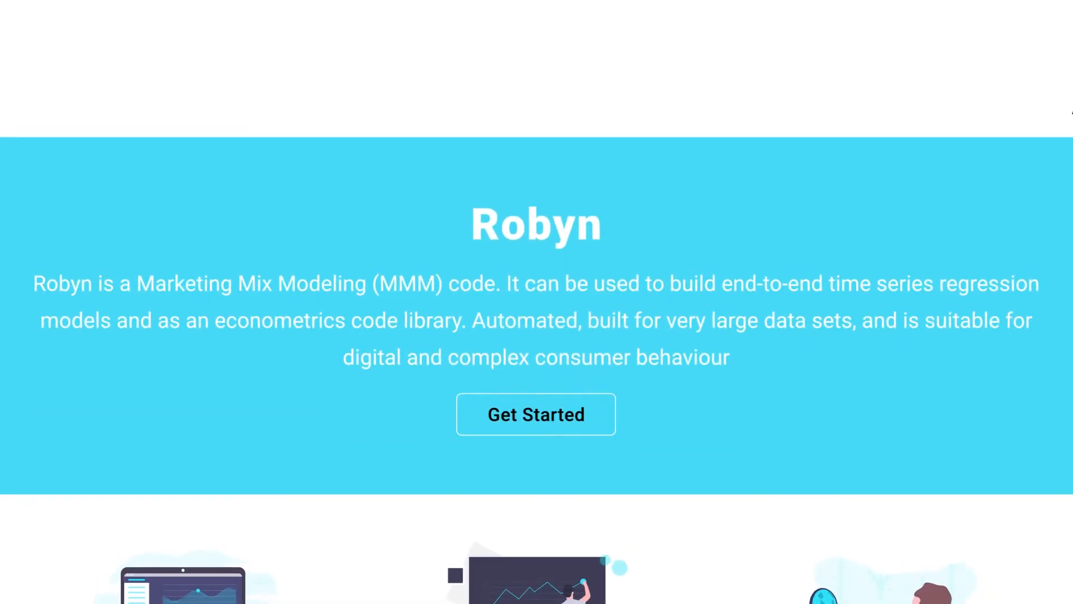
pyautogui.click(535, 415)
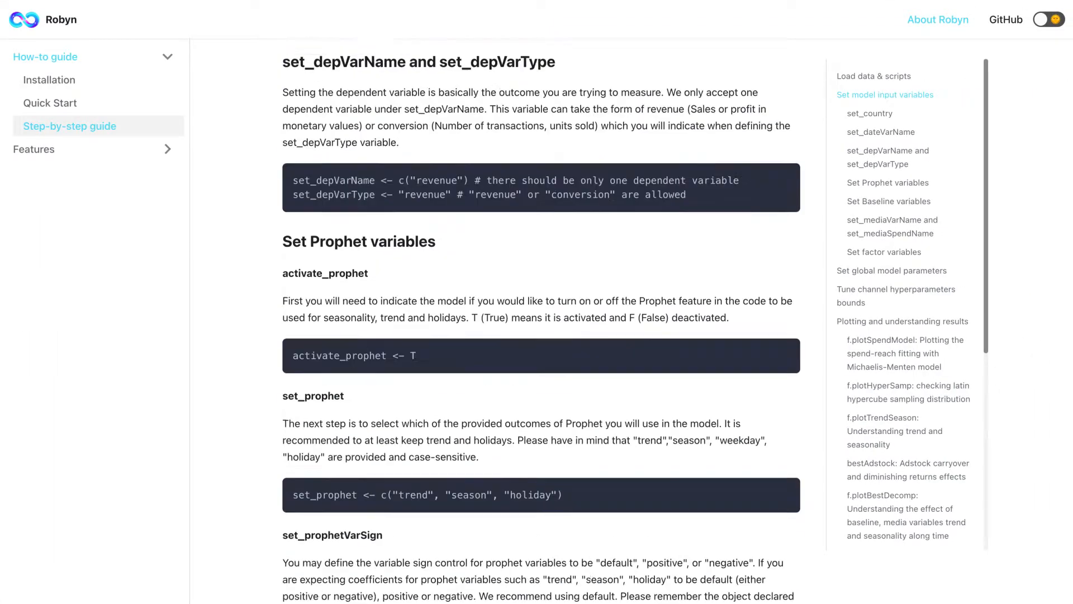
pyautogui.scroll(-3)
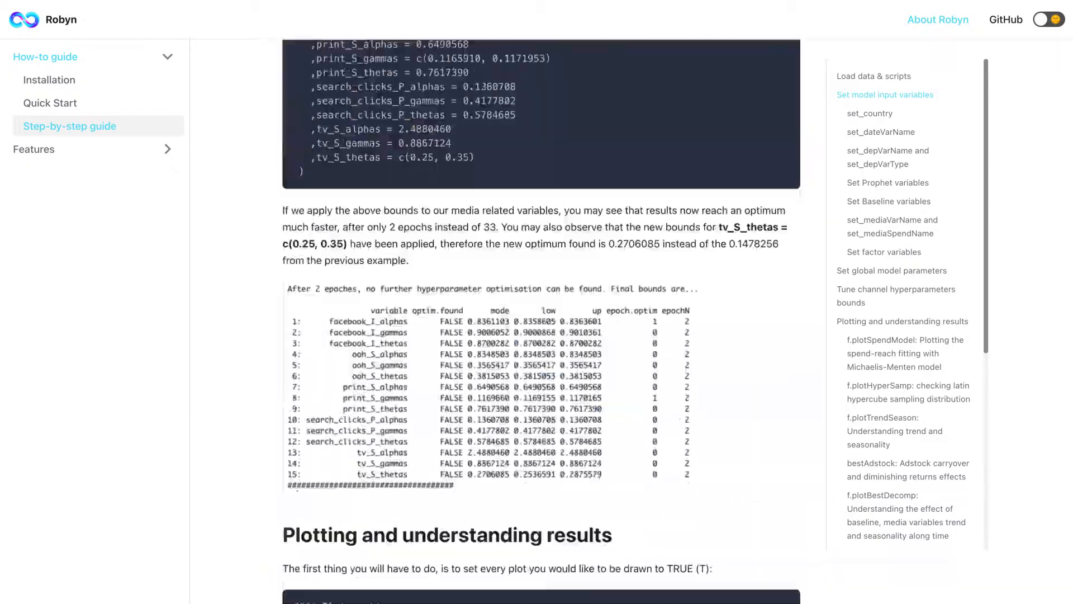
pyautogui.scroll(-3)
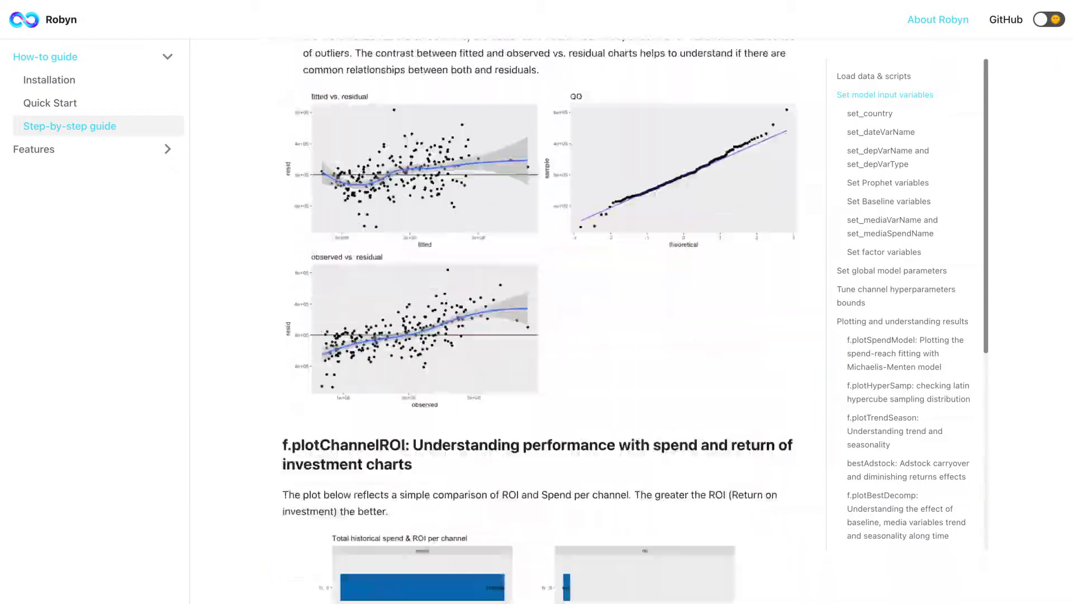
pyautogui.scroll(-3)
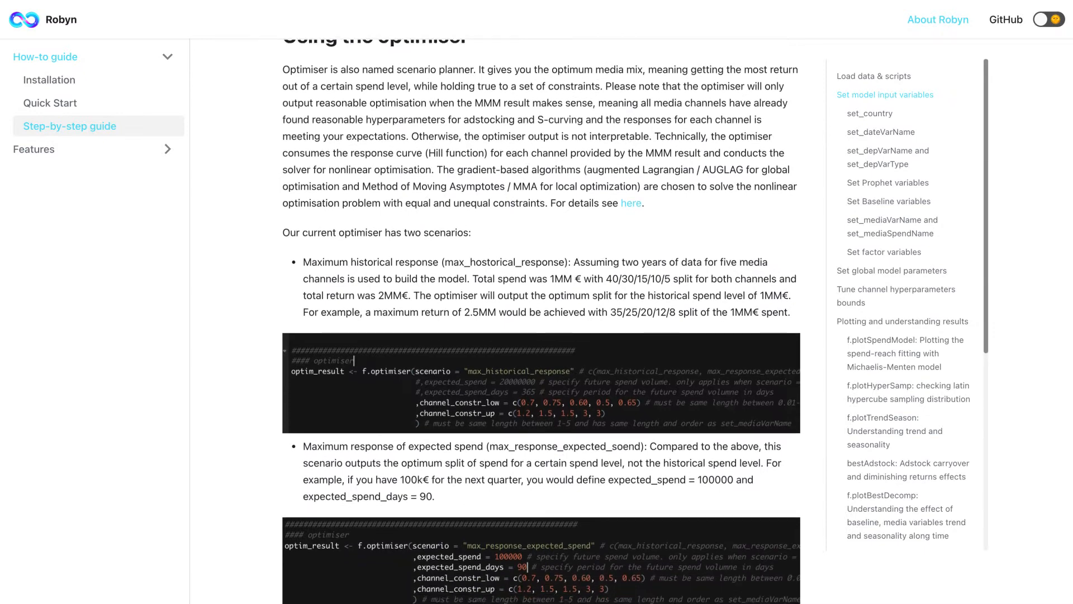
pyautogui.scroll(-3)
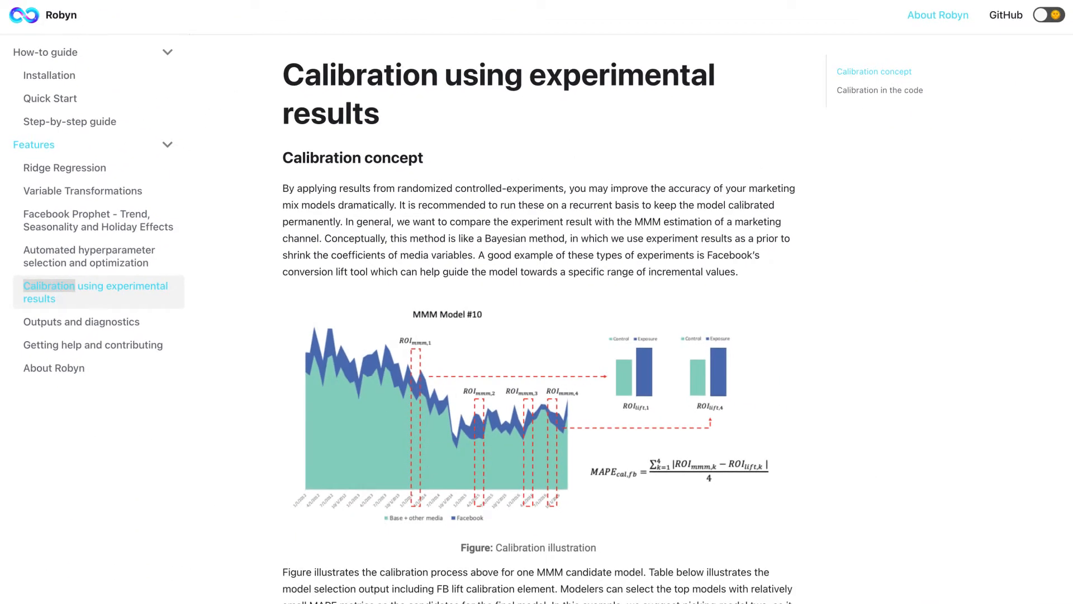
# Step: Read the calibration page down through its example table and lift calibration code
pyautogui.scroll(-3)
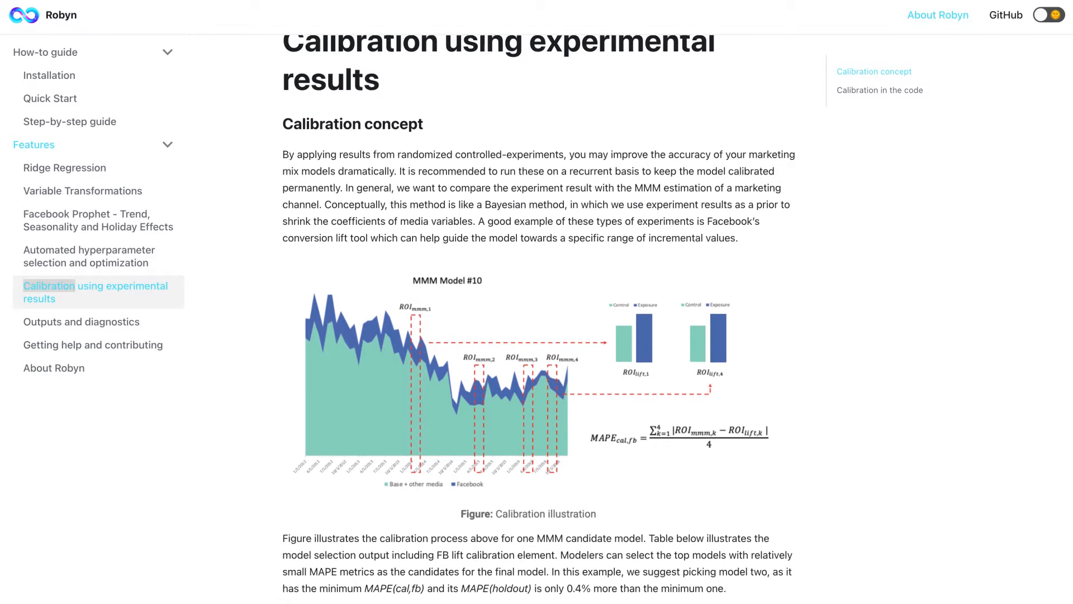
pyautogui.scroll(-3)
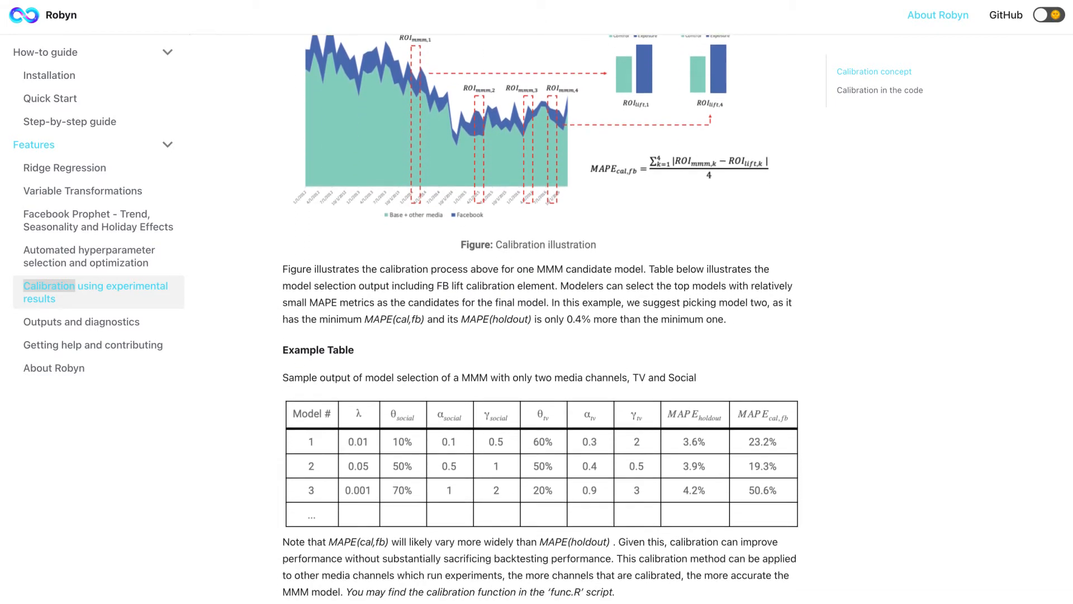
pyautogui.scroll(-3)
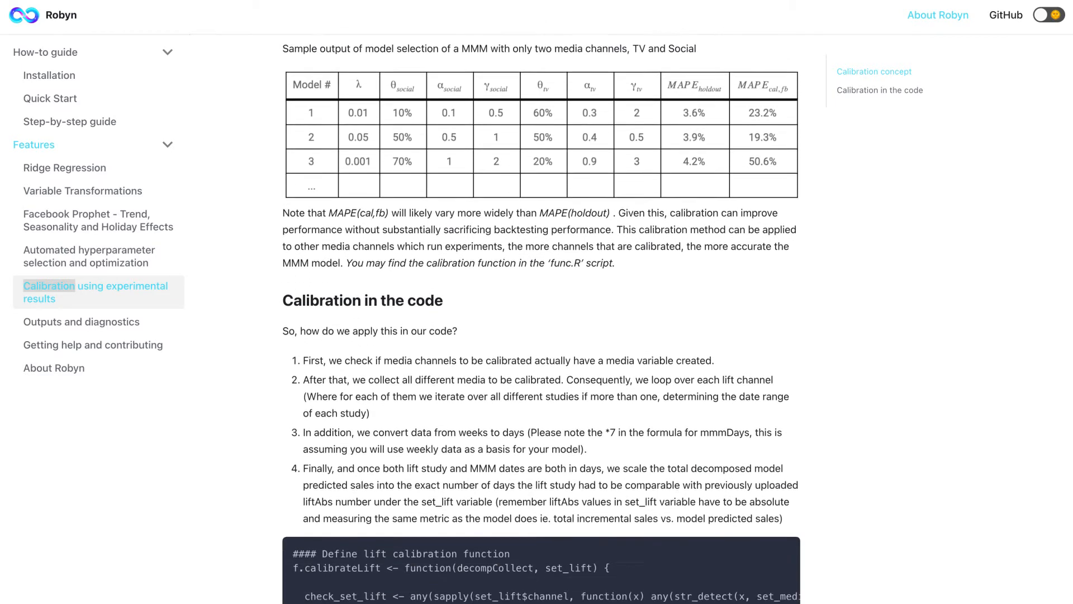
pyautogui.scroll(-3)
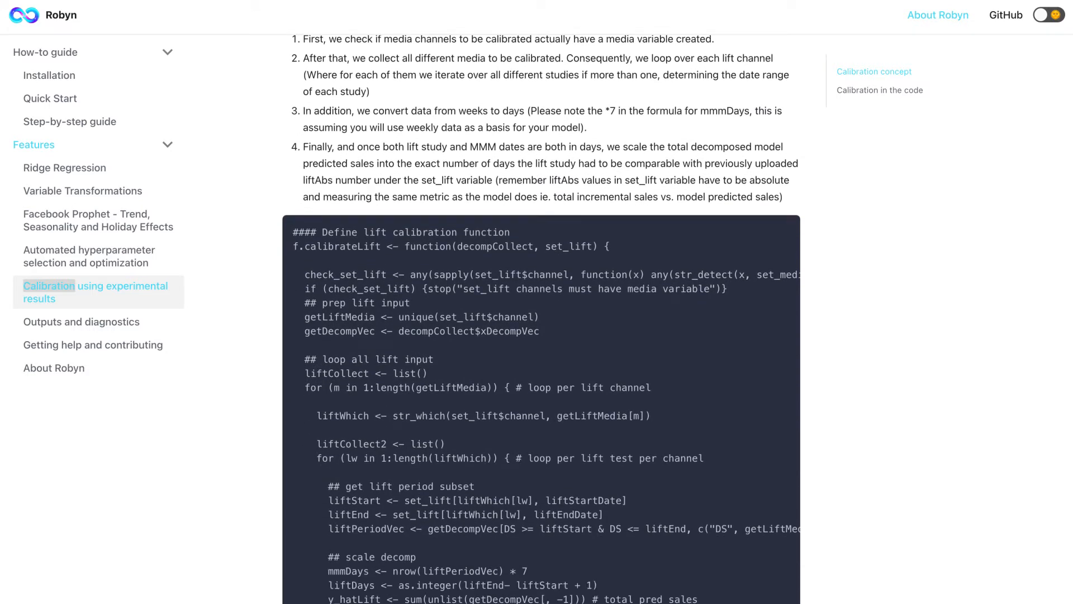
pyautogui.scroll(-3)
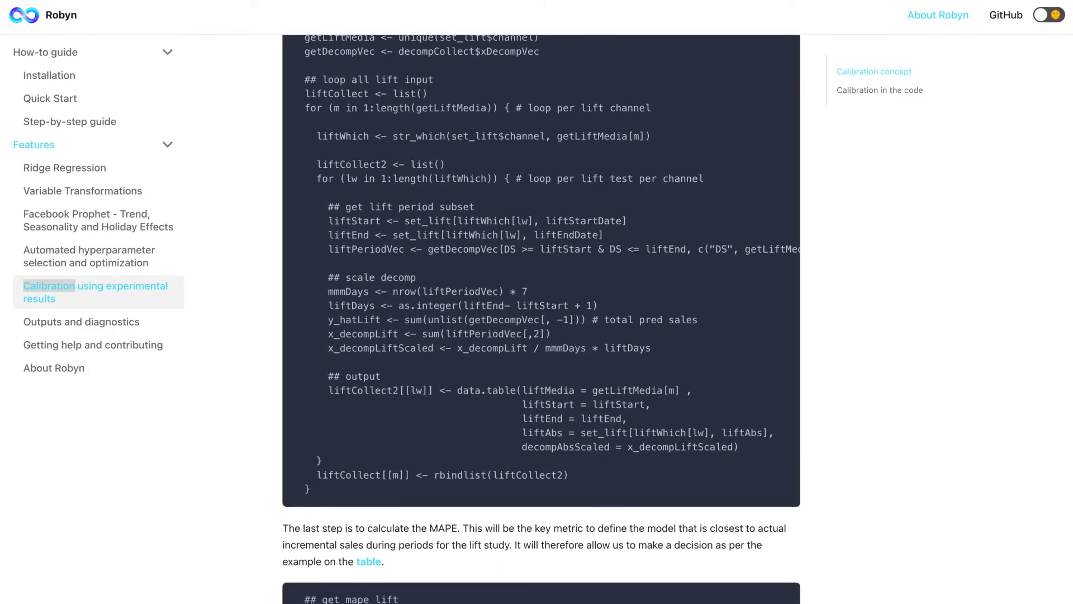
pyautogui.scroll(-3)
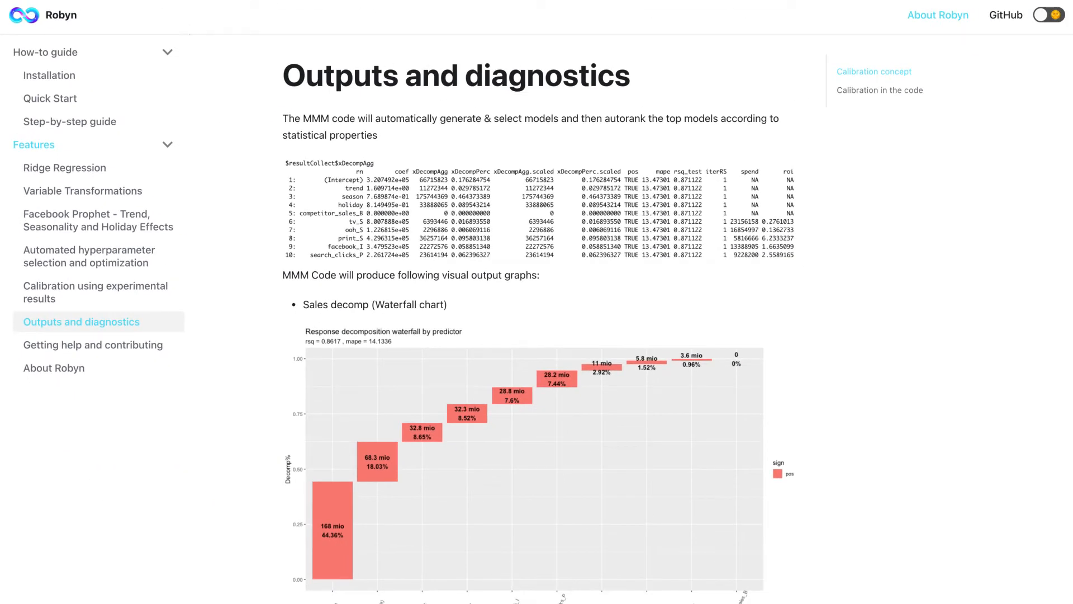
# Step: Scroll through the waterfall, decomposition and response curve charts, then return to the landing page
pyautogui.scroll(-3)
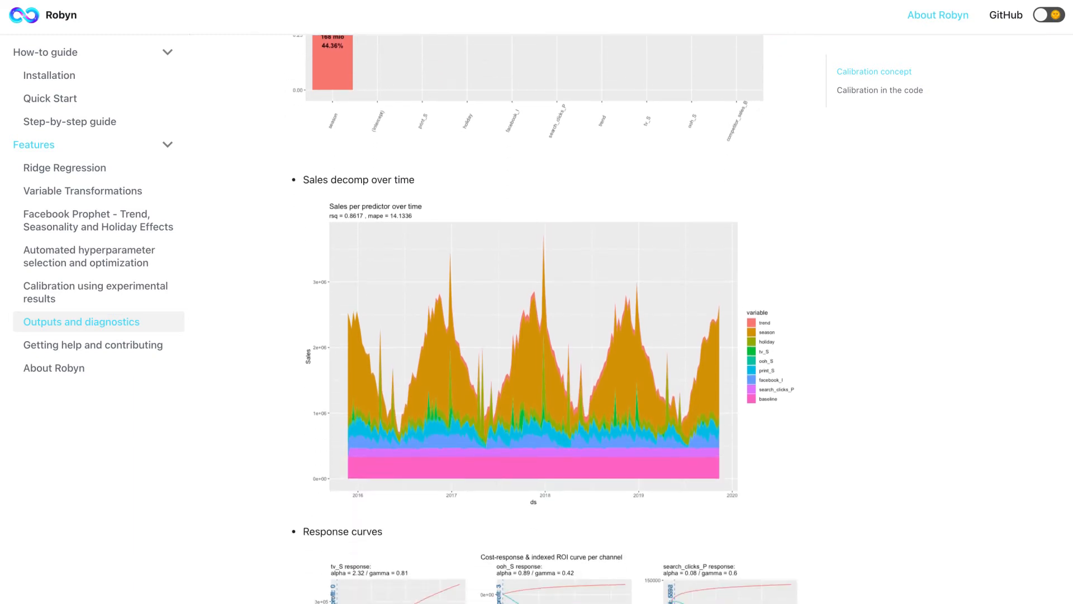
pyautogui.scroll(-3)
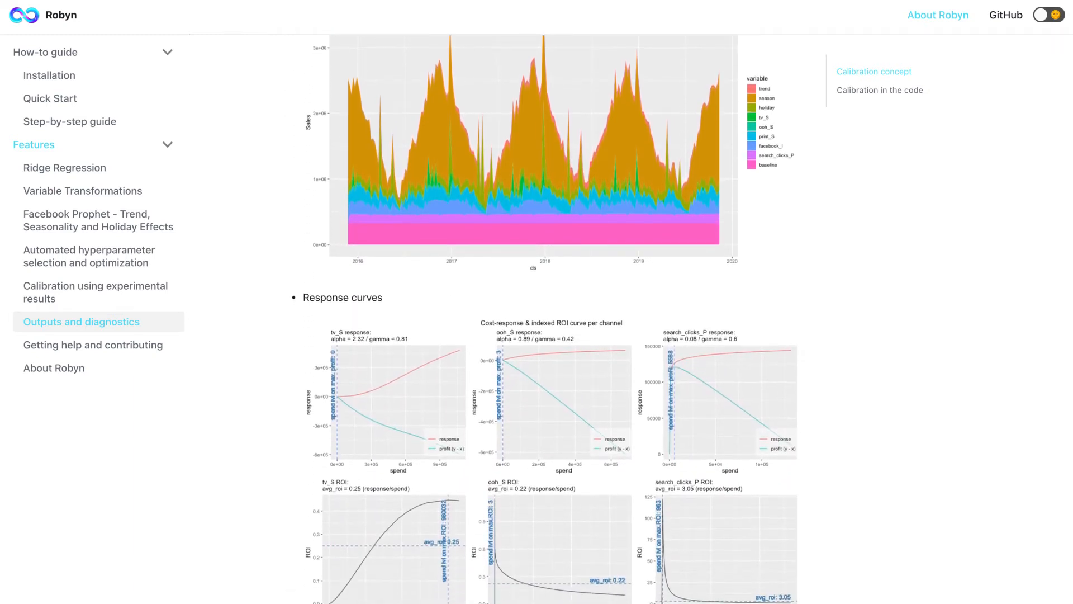
pyautogui.scroll(-3)
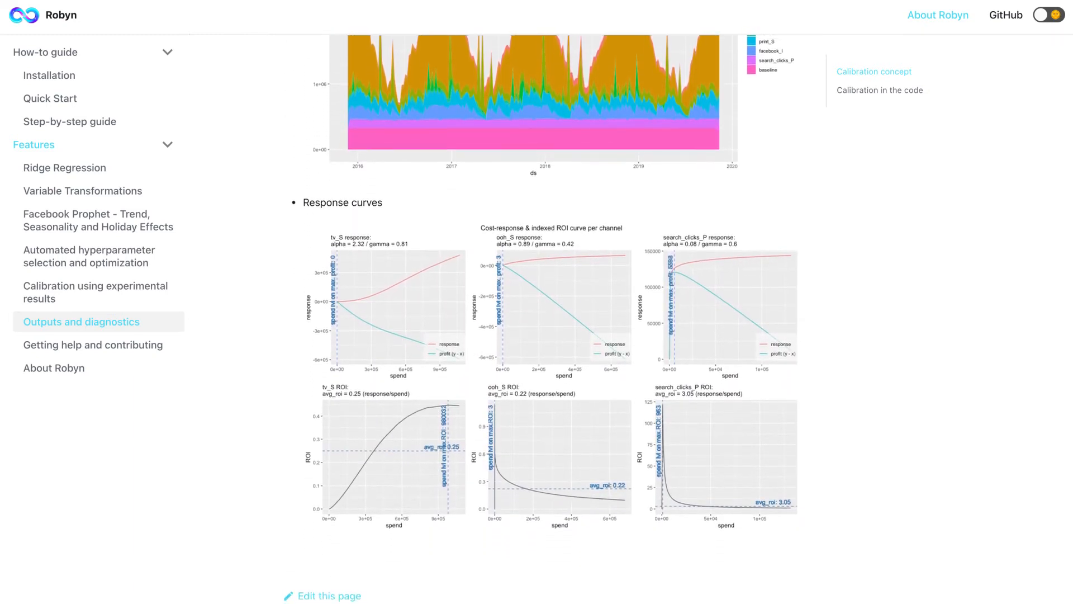
pyautogui.click(58, 15)
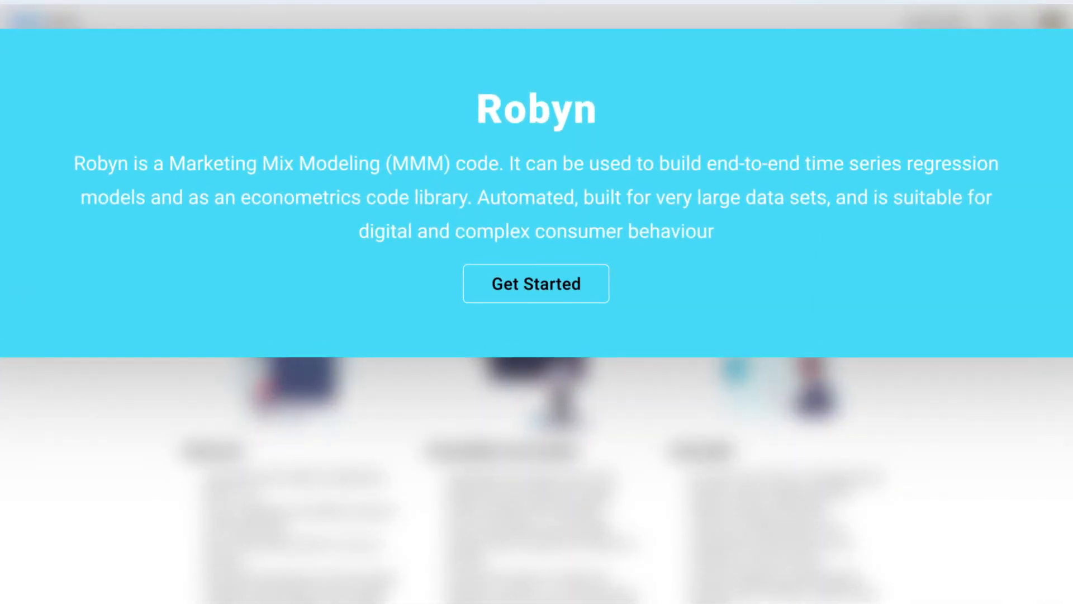
# Step: Pass through Installation and Quick Start, then scroll the Step-by-step guide to input variable settings
pyautogui.click(536, 283)
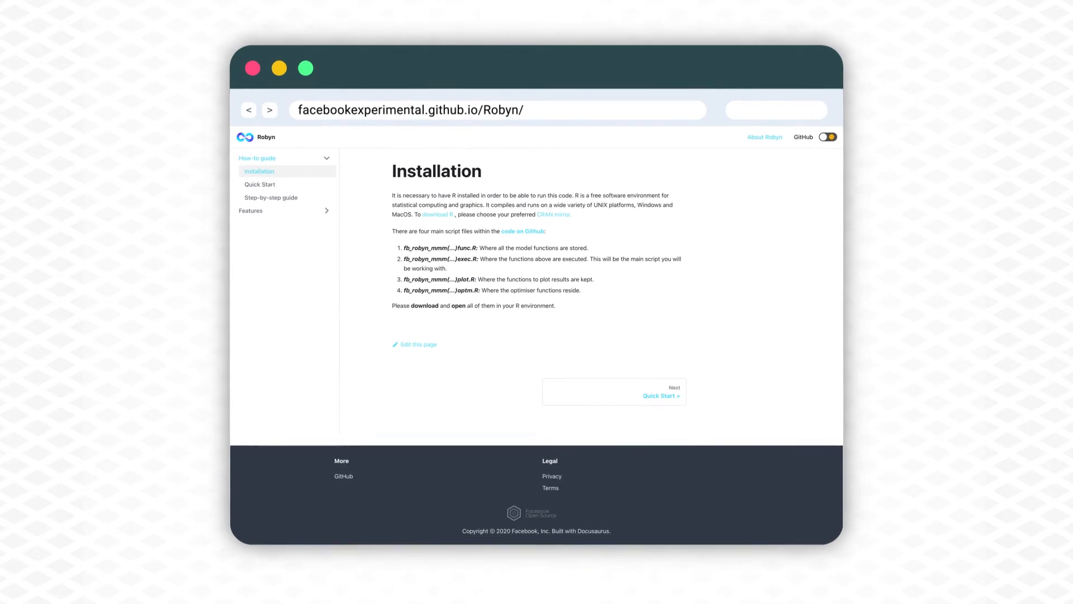
pyautogui.click(259, 184)
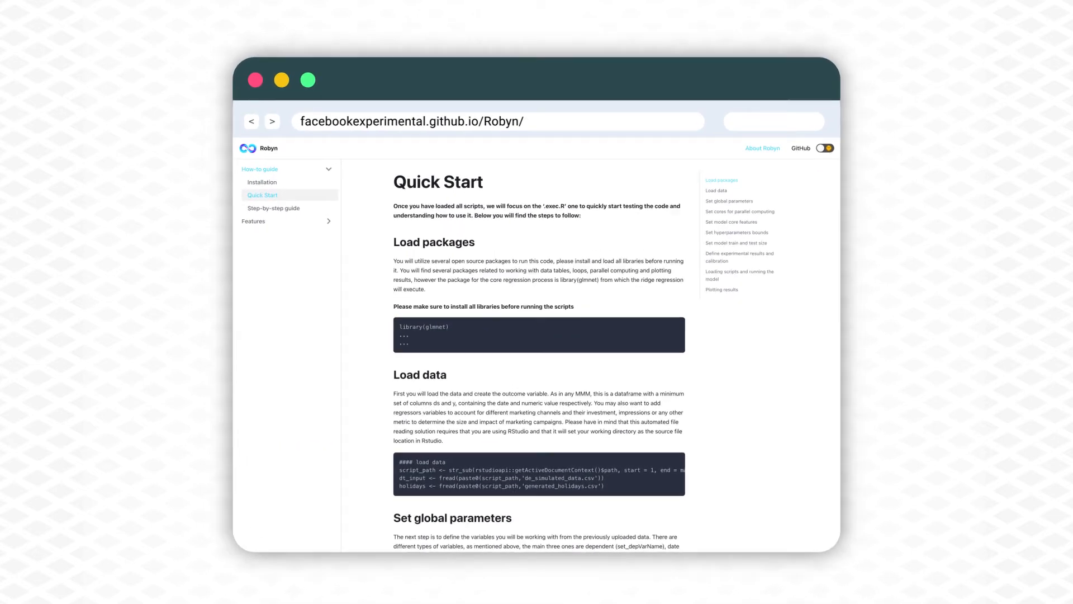
pyautogui.click(274, 208)
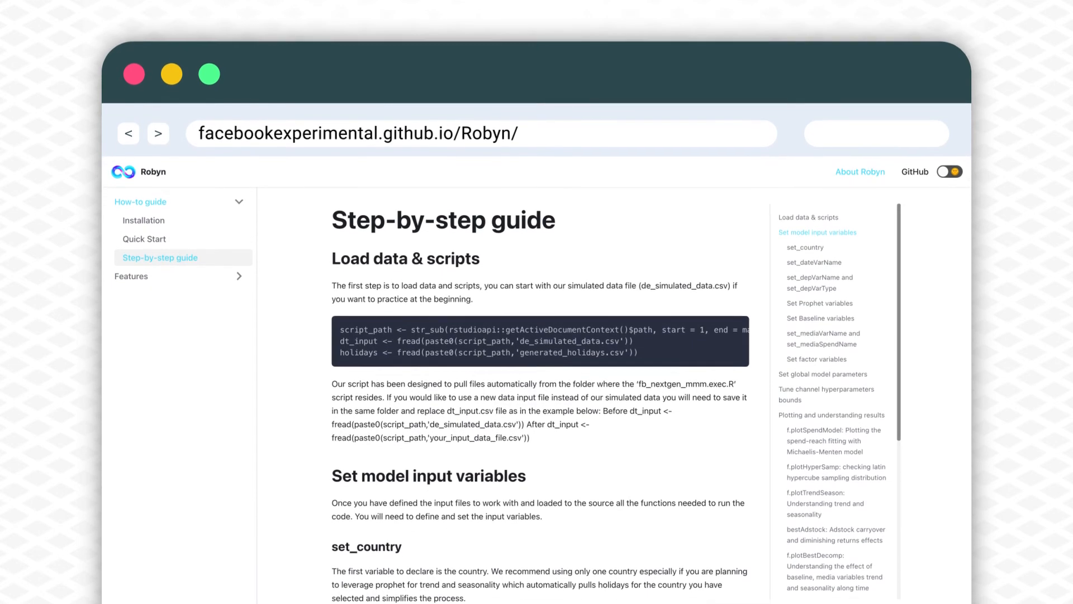
pyautogui.scroll(-3)
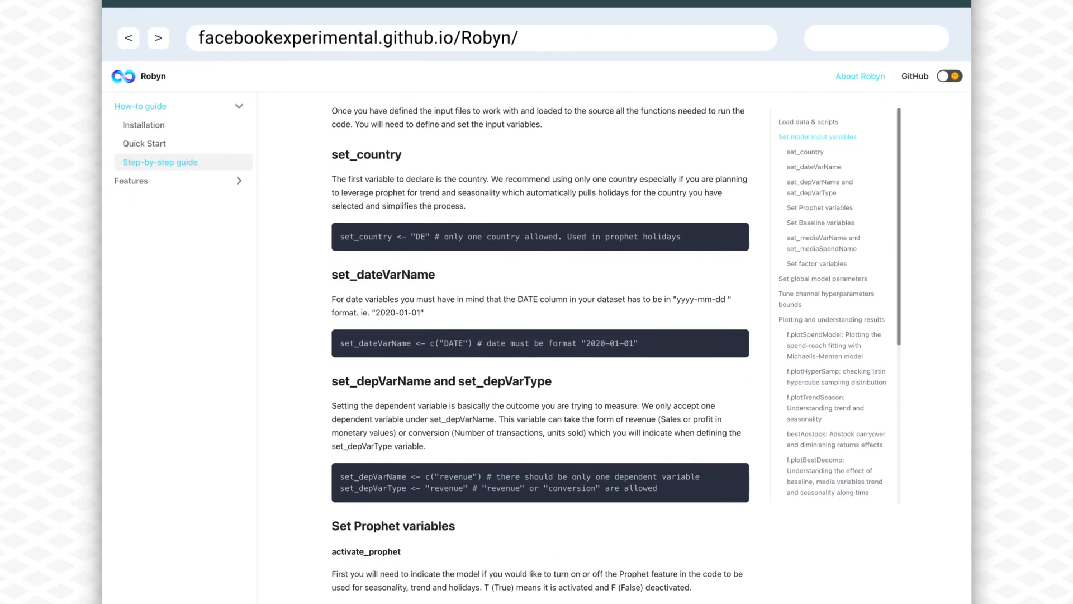